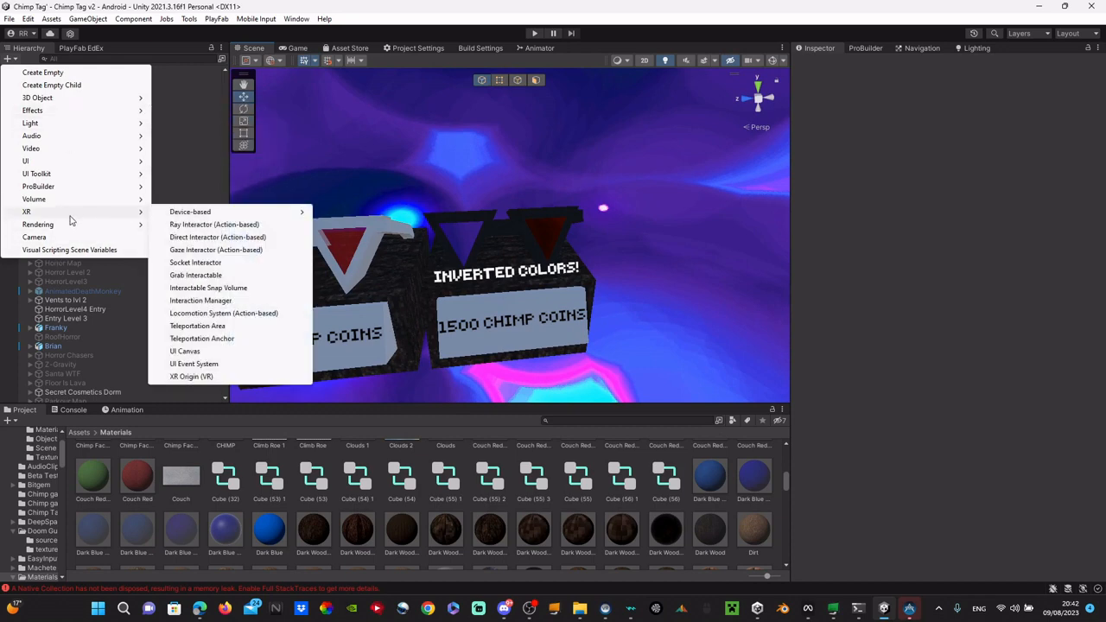
pyautogui.moveTo(35, 199)
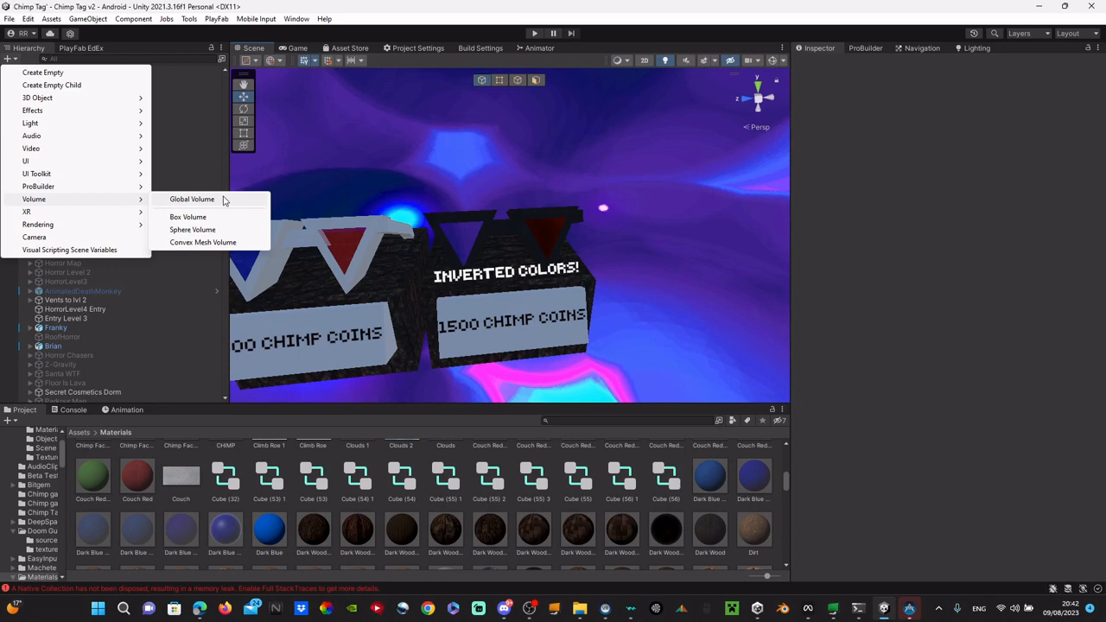
pyautogui.moveTo(118, 353)
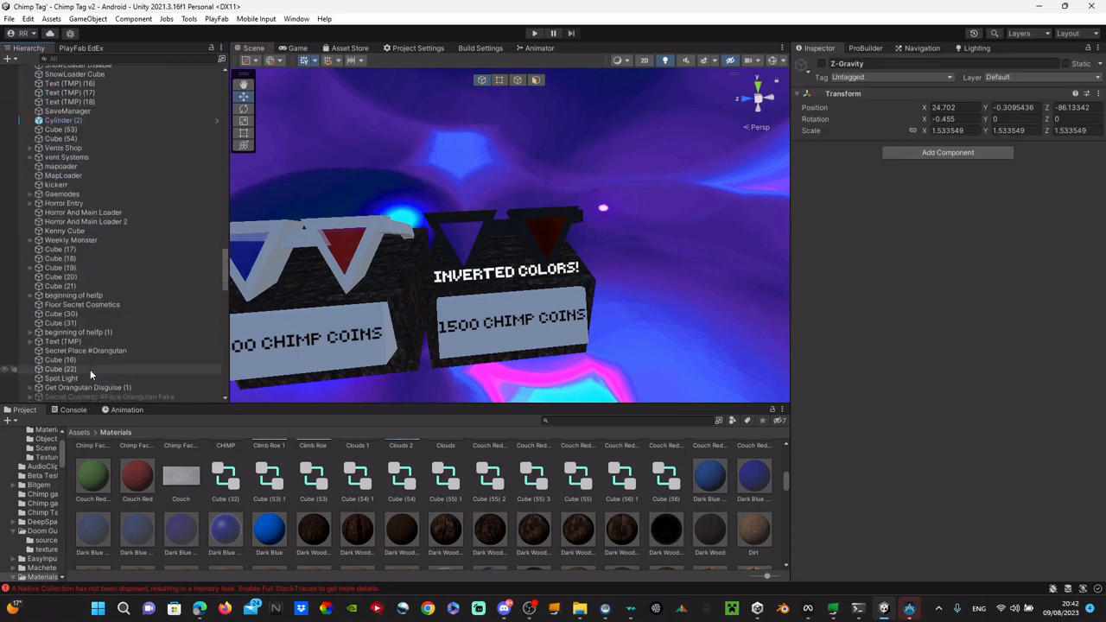
pyautogui.scroll(-3)
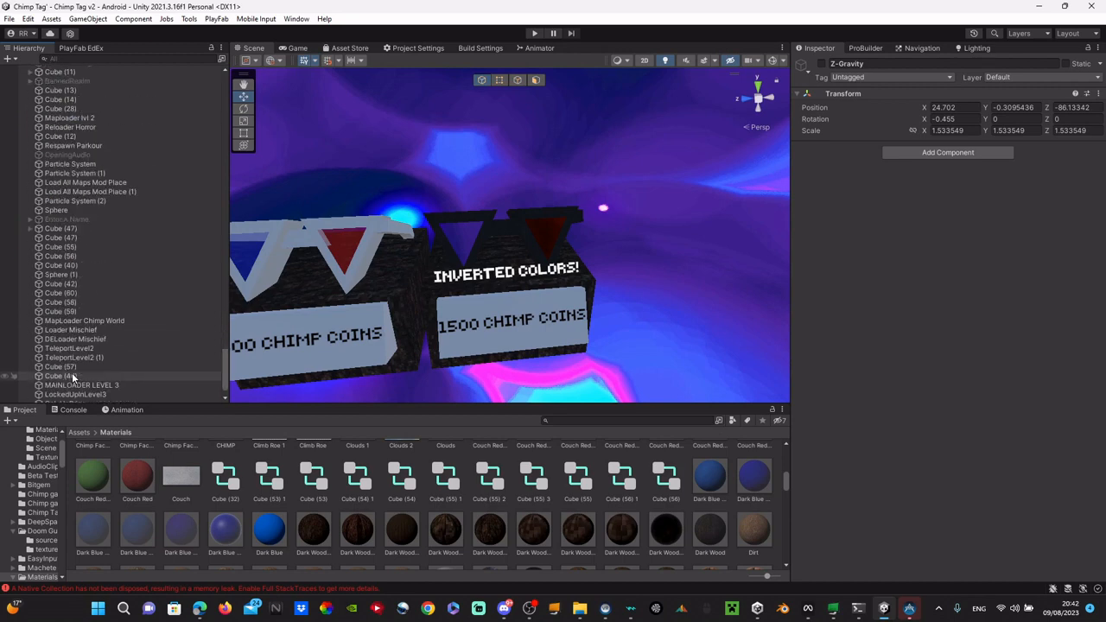
pyautogui.click(66, 389)
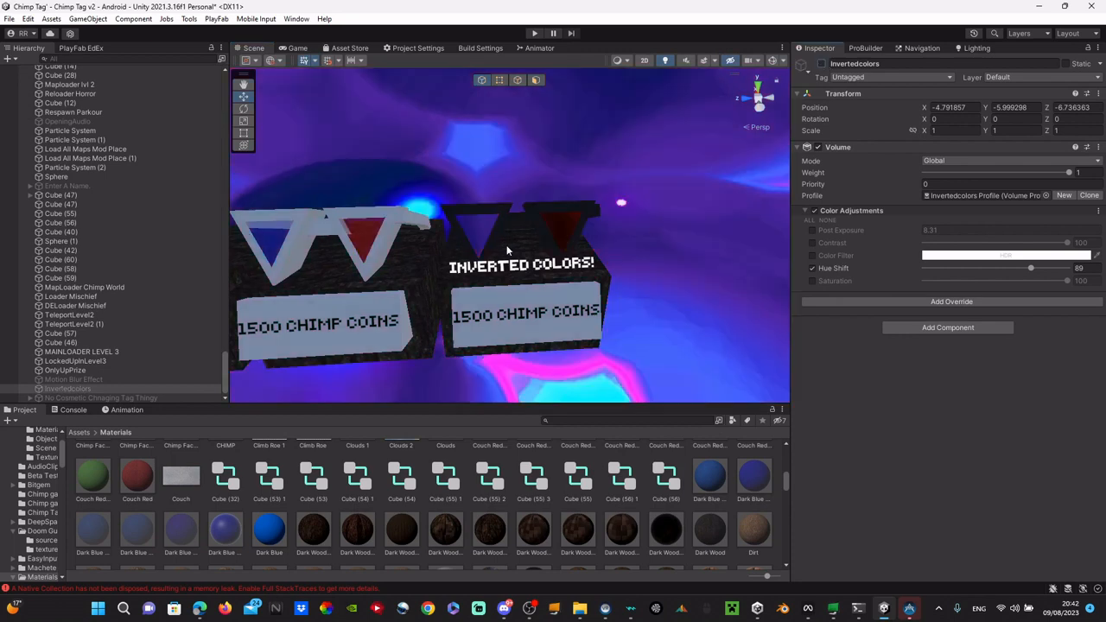
pyautogui.moveTo(505, 242)
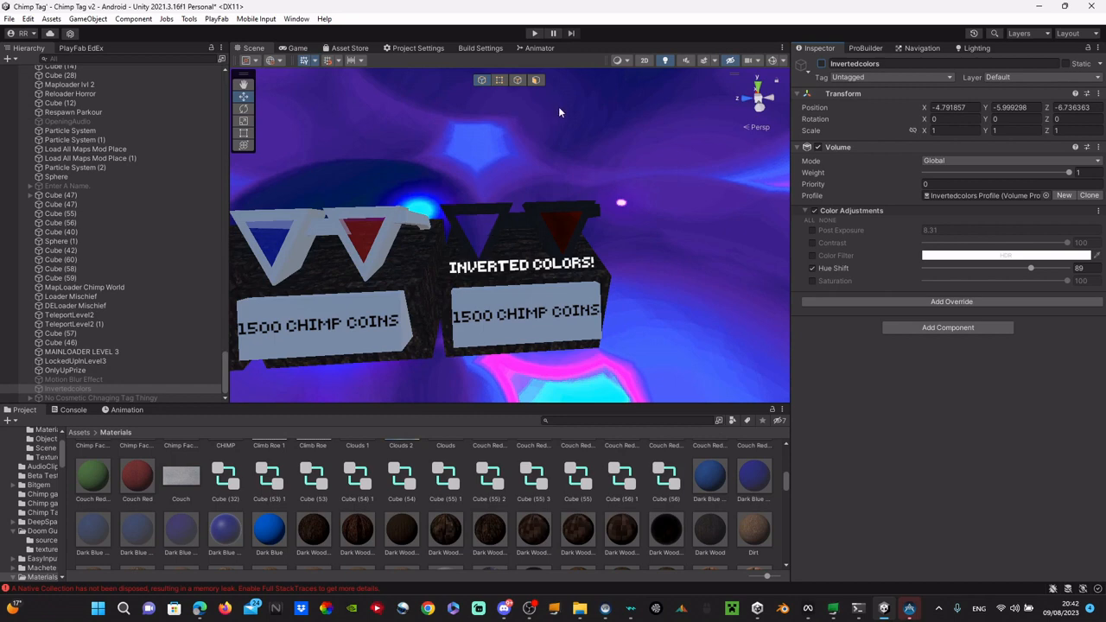
pyautogui.moveTo(868, 180)
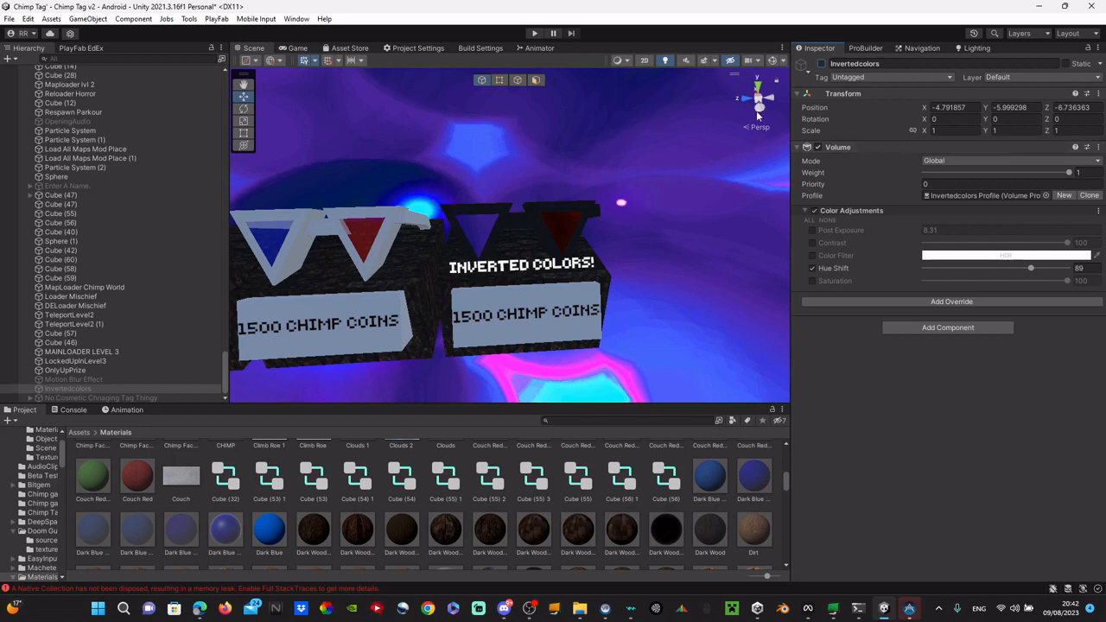
pyautogui.moveTo(857, 90)
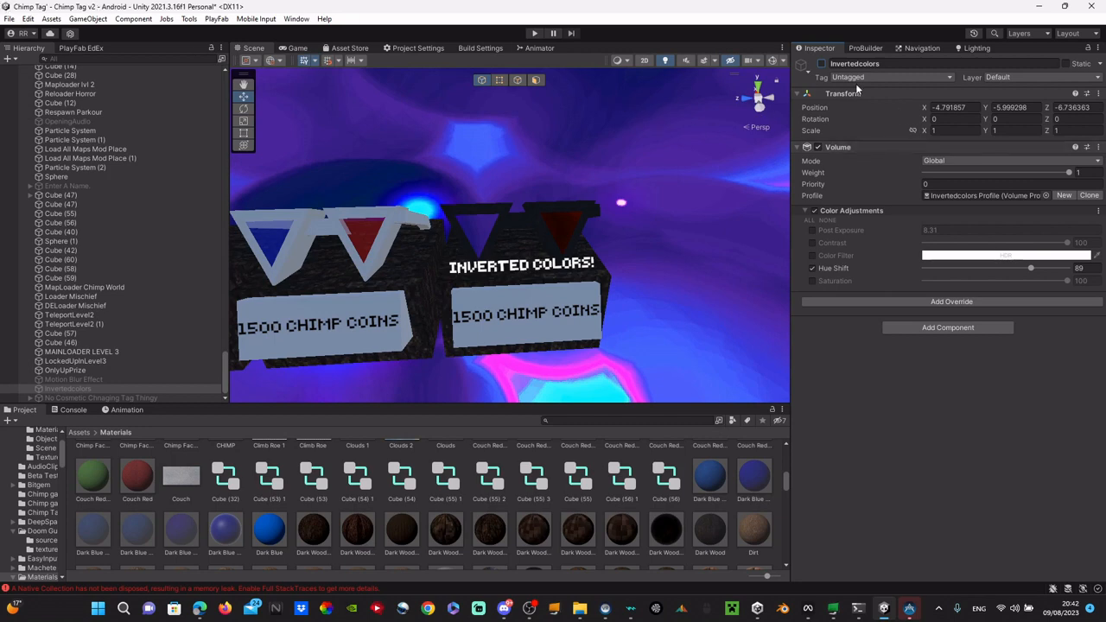